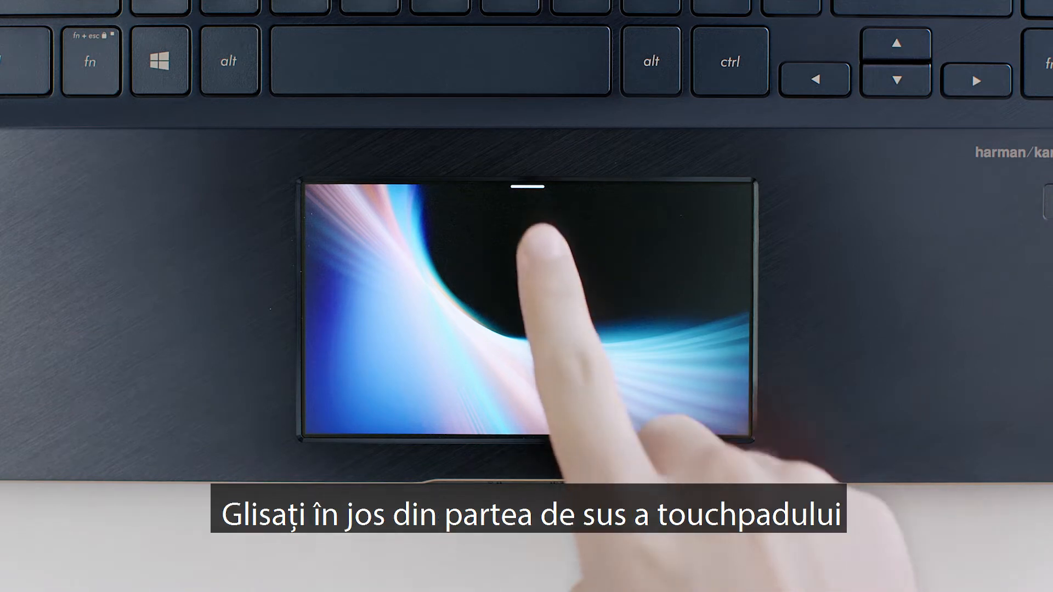
Step: Reveal the ScreenPad toolbar and enter 1989 plus another number in the calculator
left_click_drag(527, 188, 527, 302)
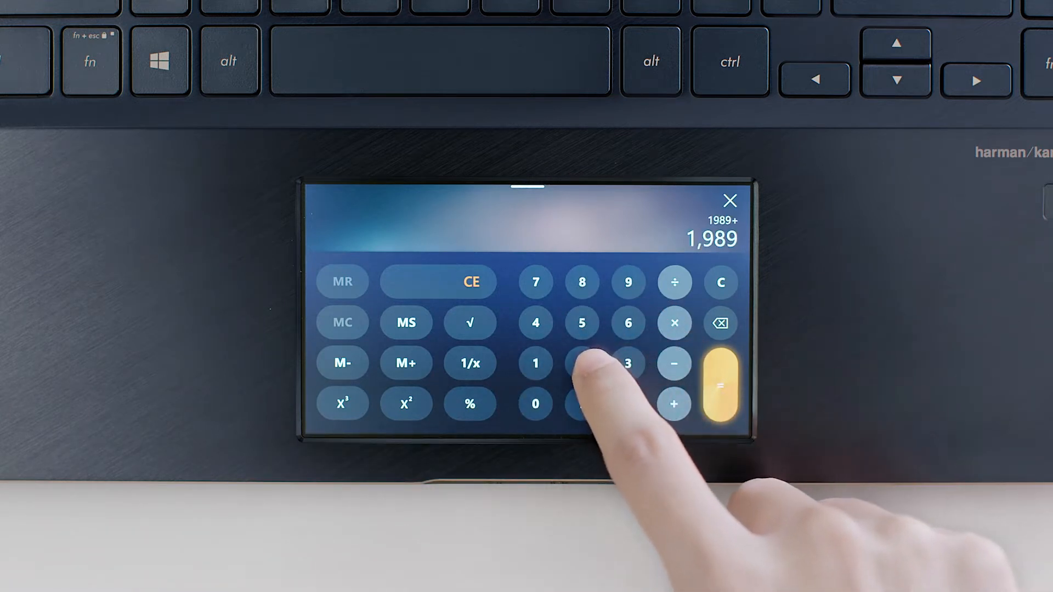
left_click(719, 382)
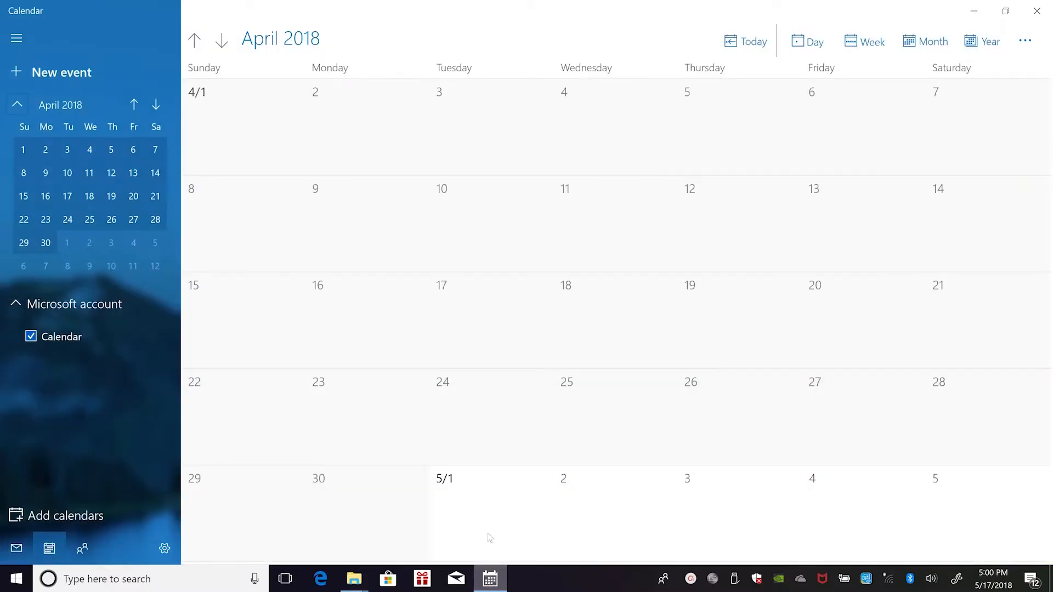
Step: Create a 'Board meeting' event on April 9, 2018 in Windows Calendar and save it
left_click(316, 201)
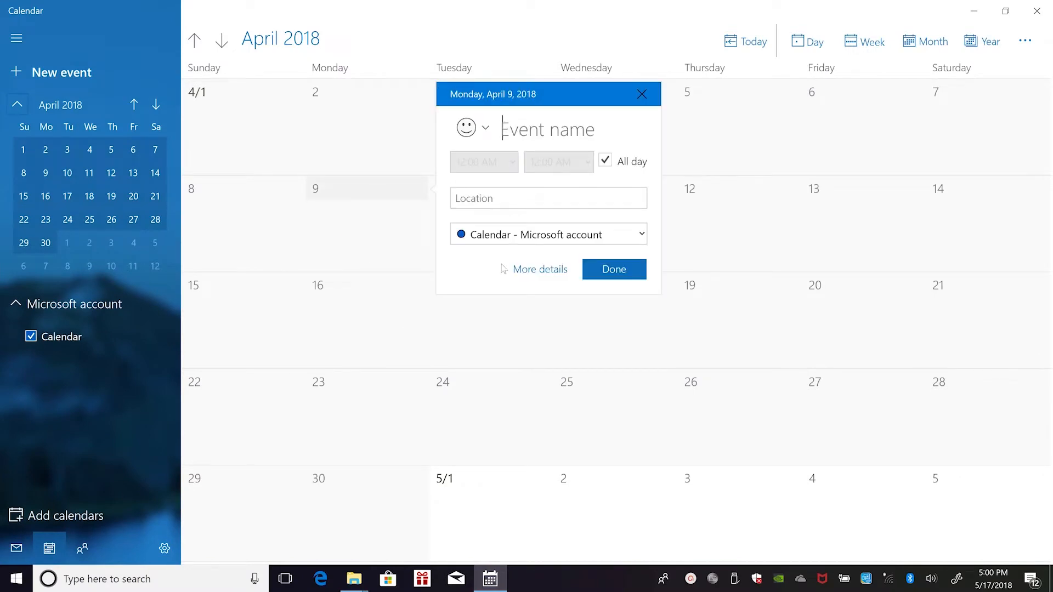
type("Board me")
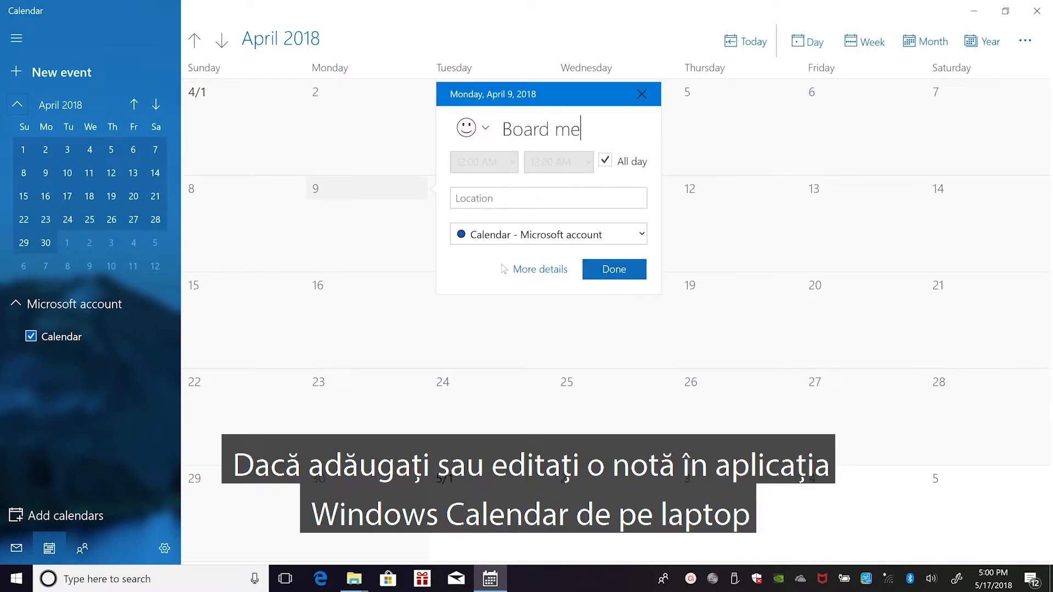
type("eting")
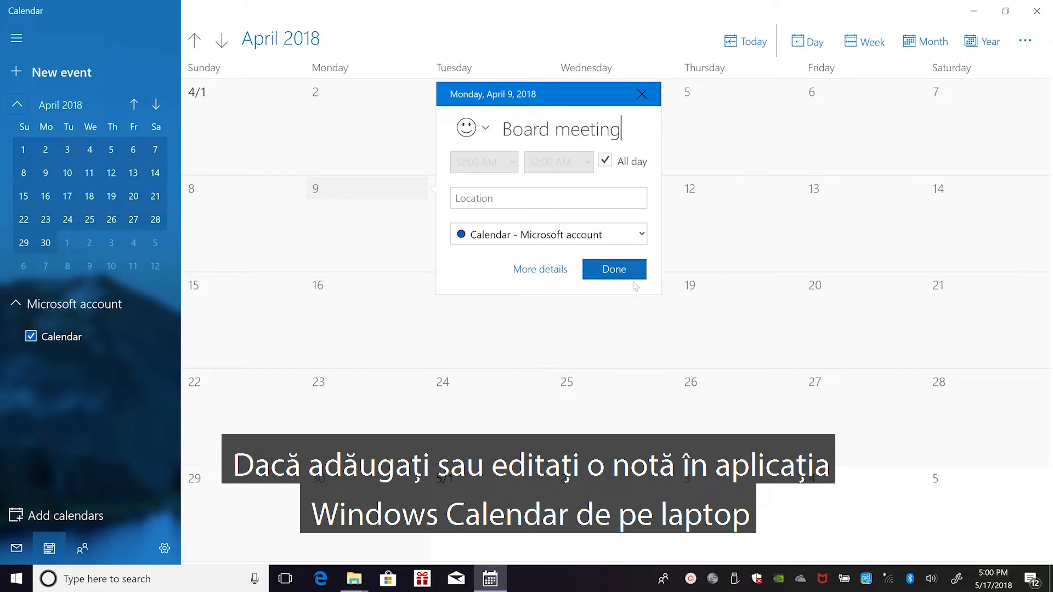
left_click(612, 269)
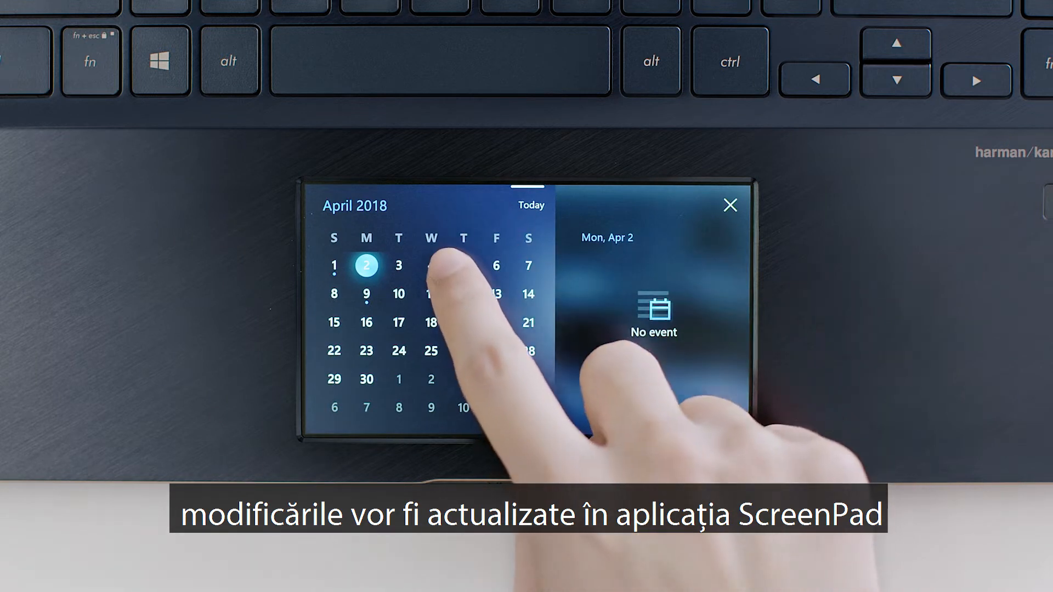
Step: Check ScreenPad calendar events for April 4 (Vacation trip) and another April day
left_click(431, 266)
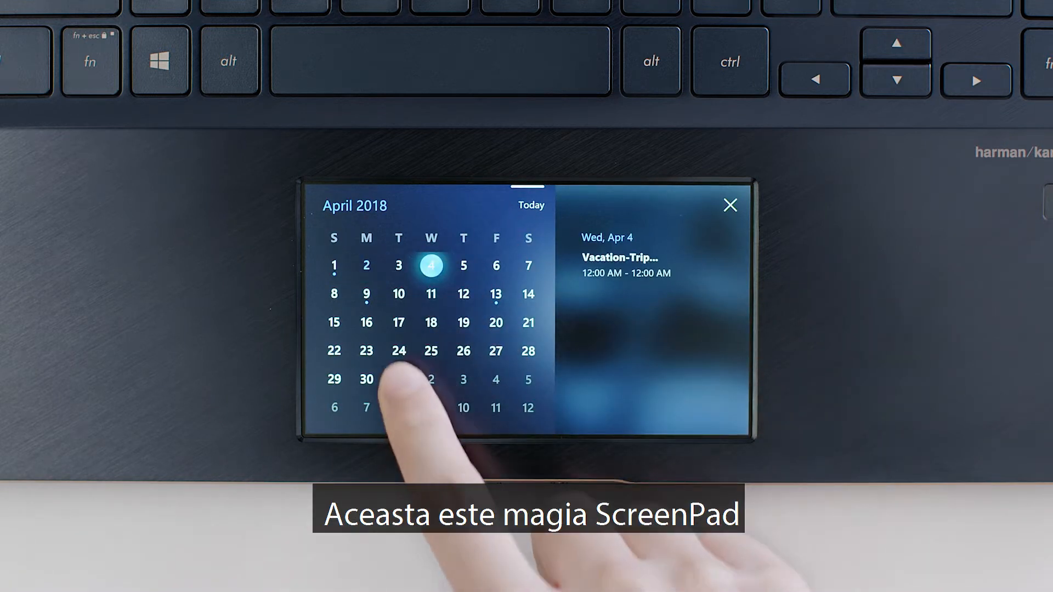
left_click(366, 293)
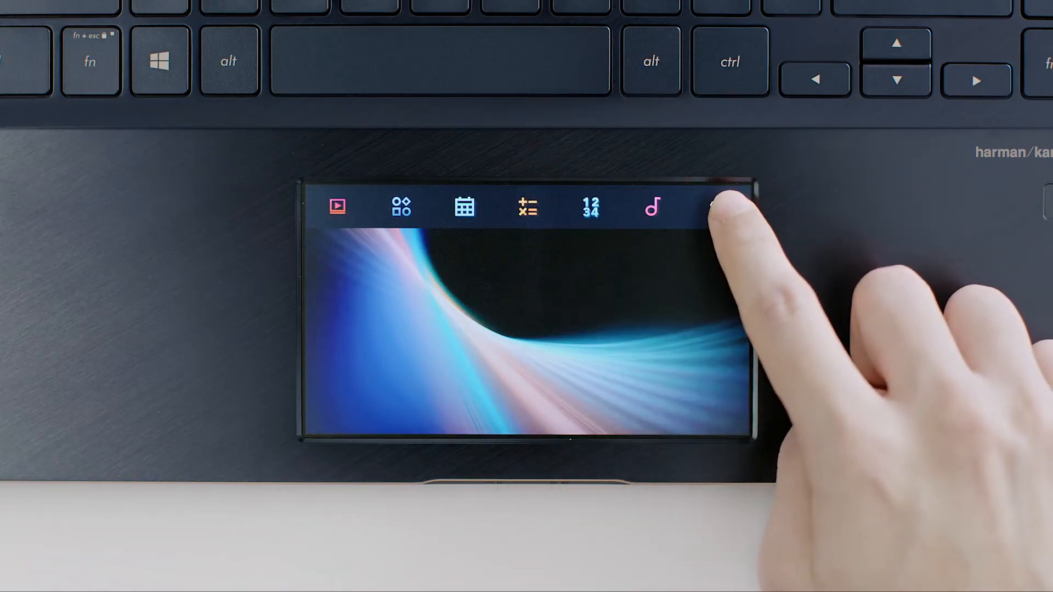
Step: Add Numkey and Music to the ScreenPad toolbar via Customize Toolbar in settings
left_click(722, 206)
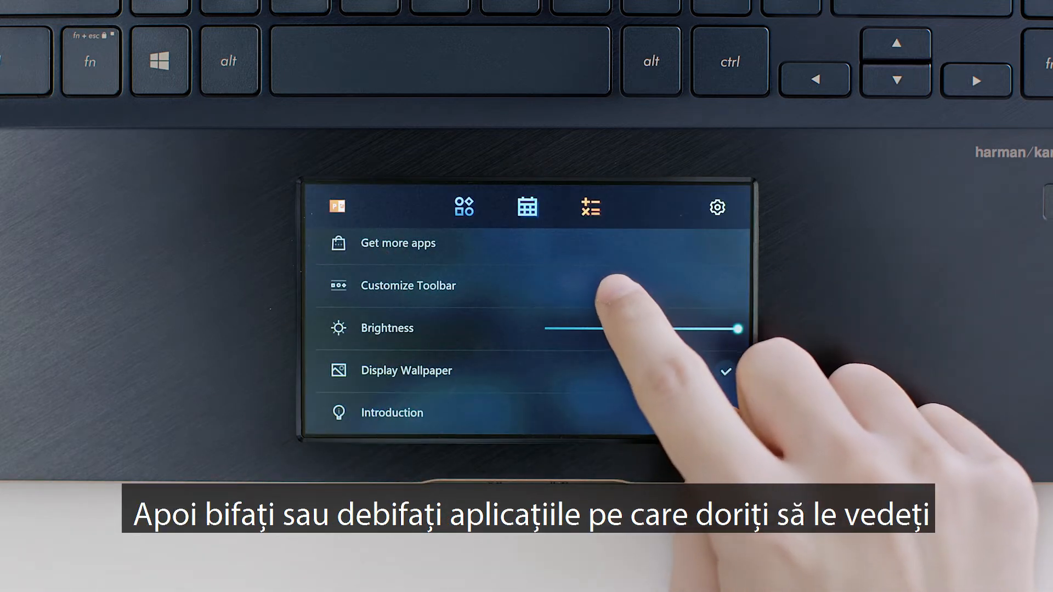
left_click(408, 285)
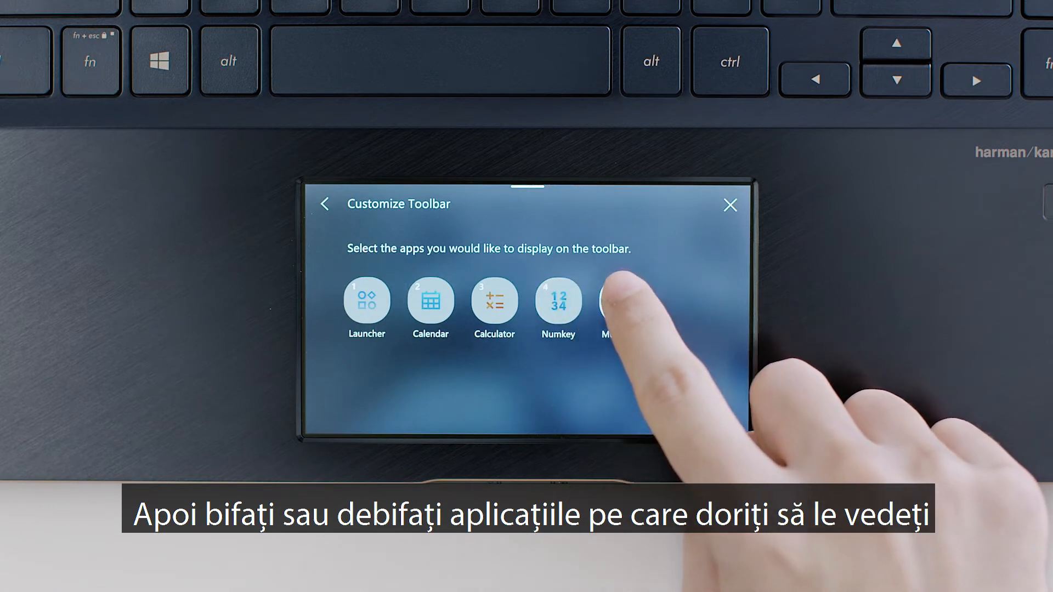
left_click(324, 204)
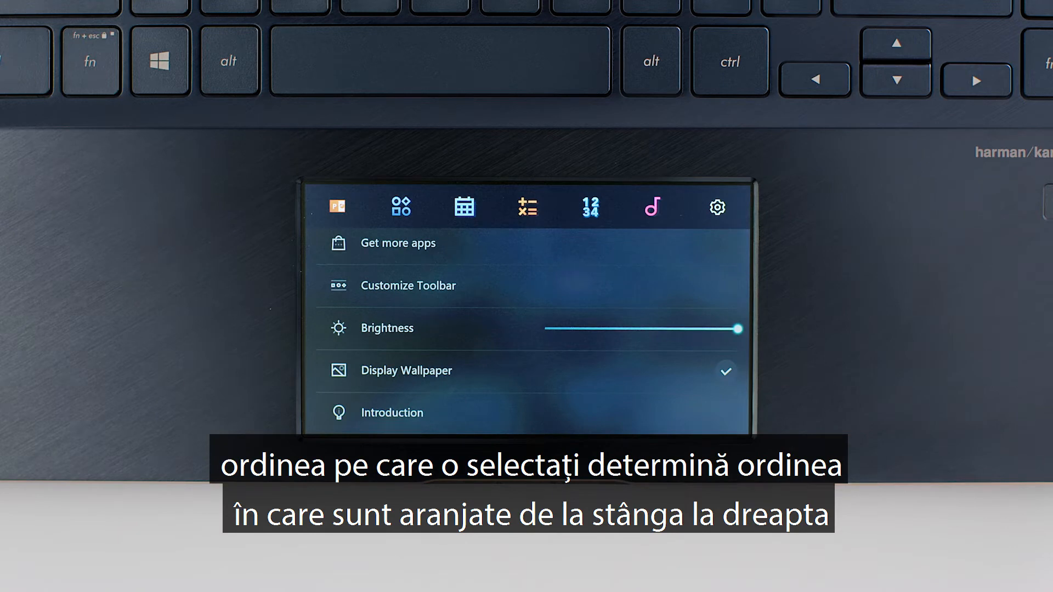
left_click(400, 206)
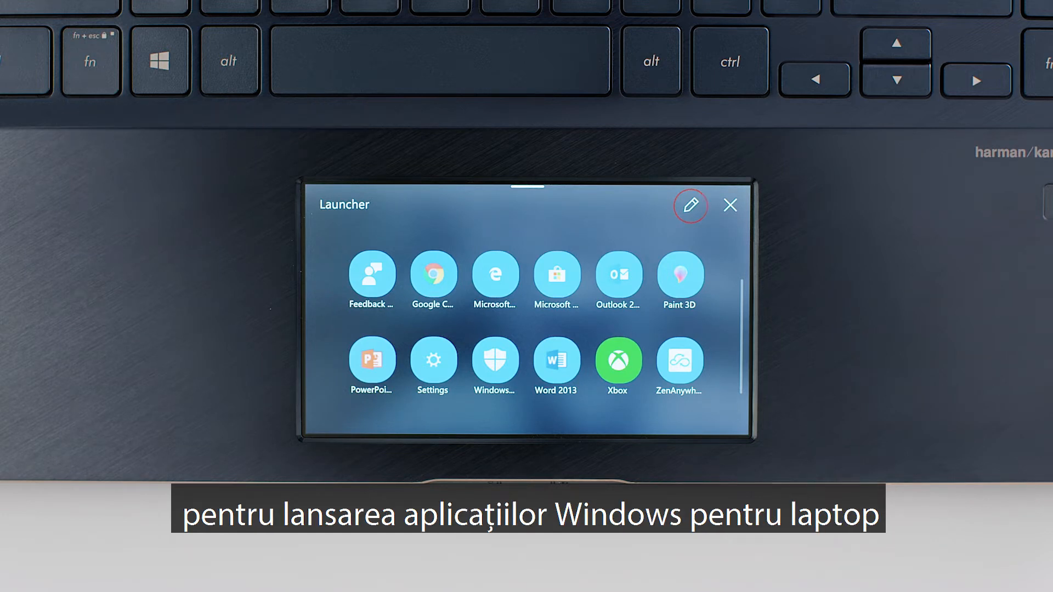
Step: Edit the launcher's app list with the pencil, then reopen the launcher
left_click(690, 206)
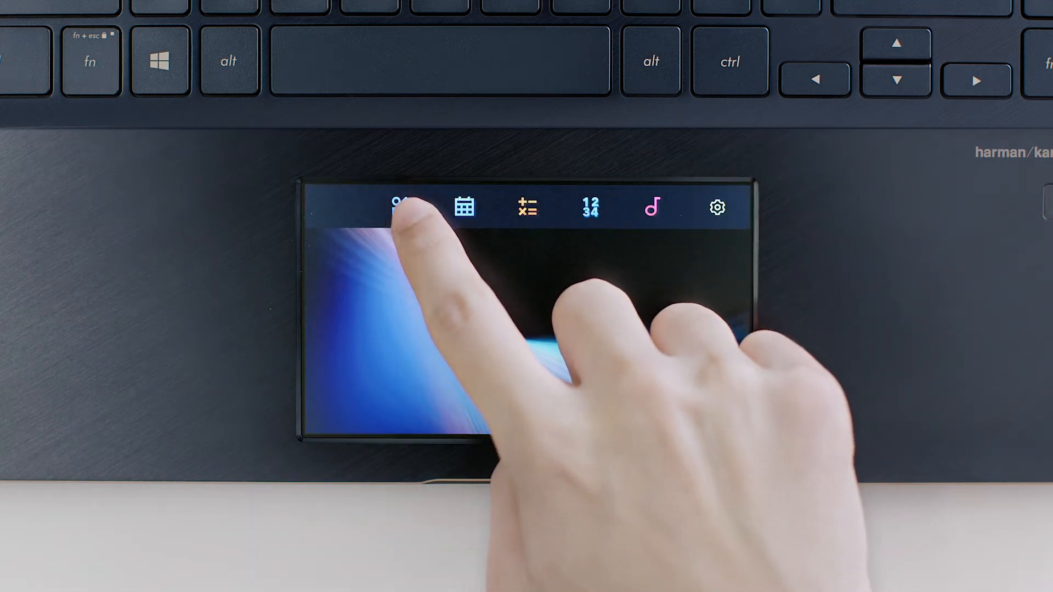
left_click(401, 206)
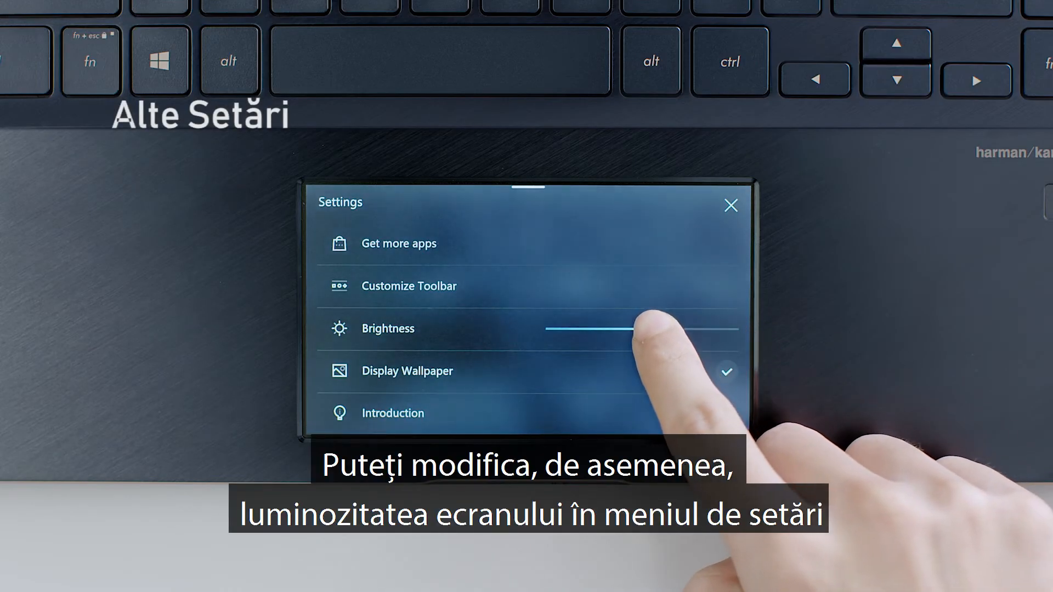
Step: Lower ScreenPad brightness and set Touch Screen_08 as the ScreenPad background
left_click_drag(658, 328, 611, 329)
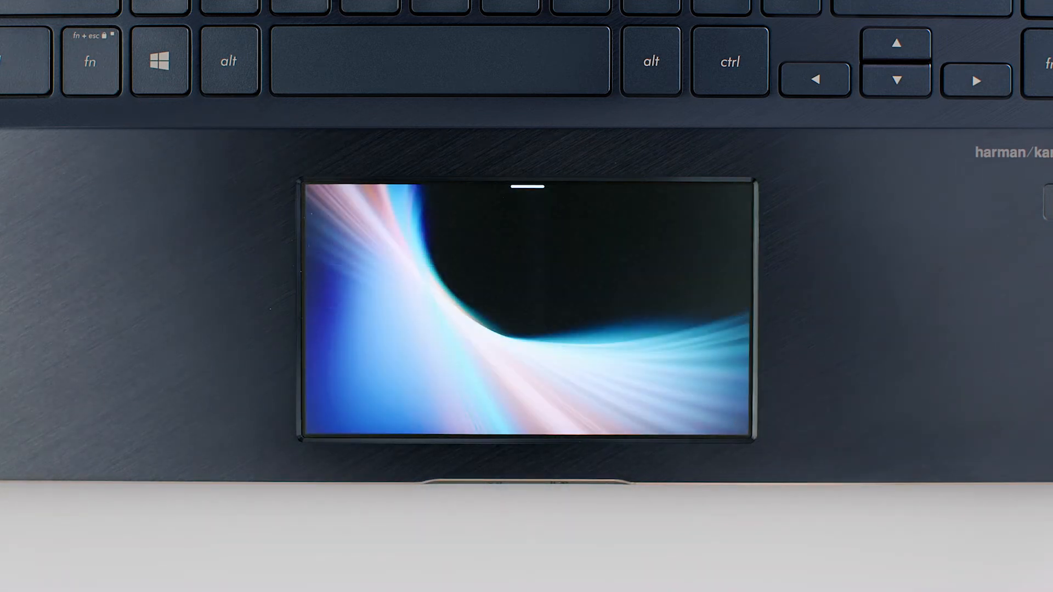
left_click(718, 208)
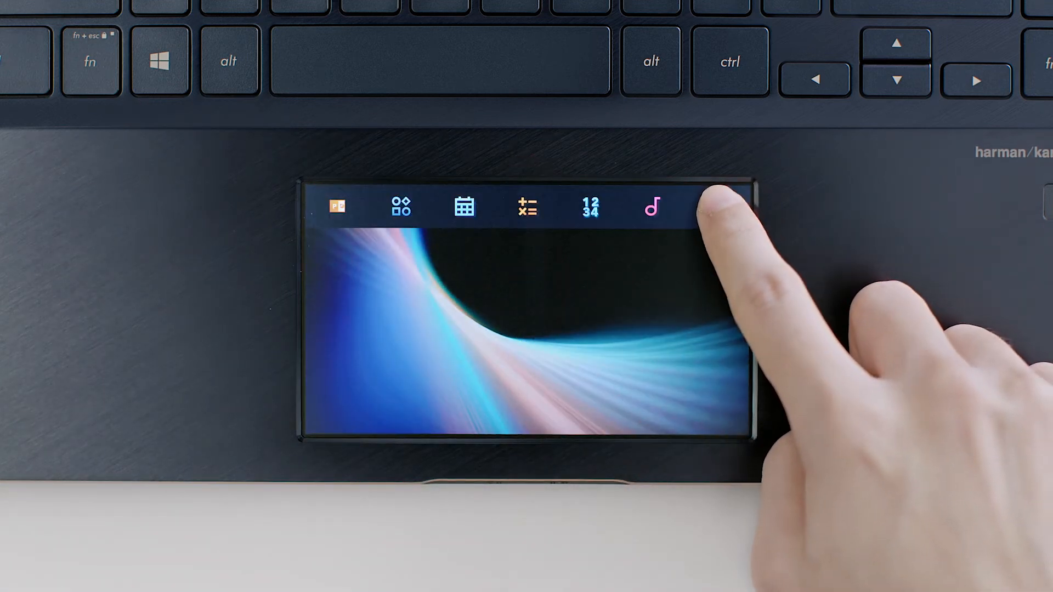
left_click(712, 204)
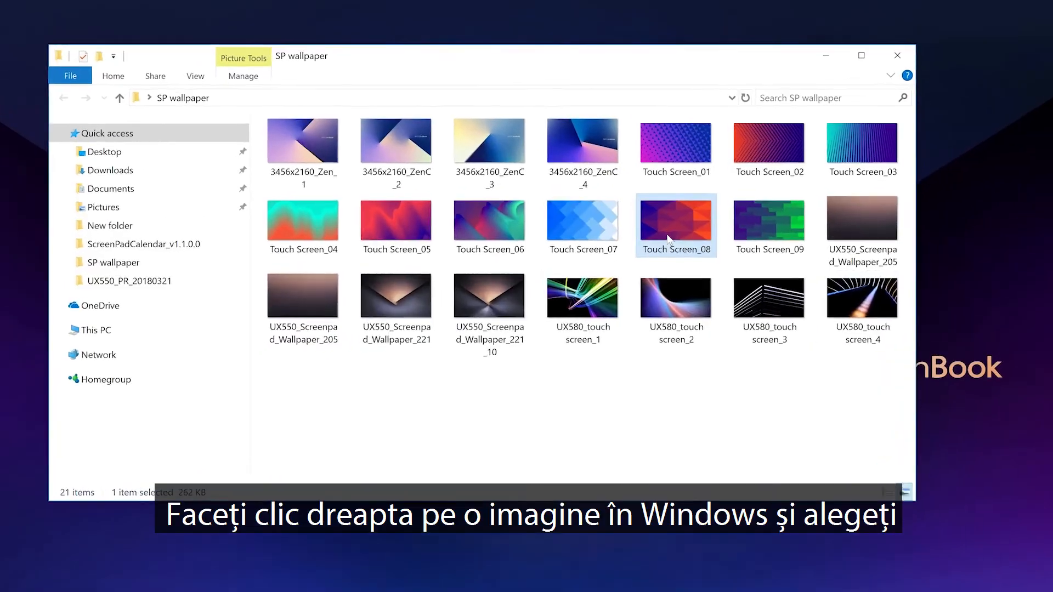
right_click(675, 225)
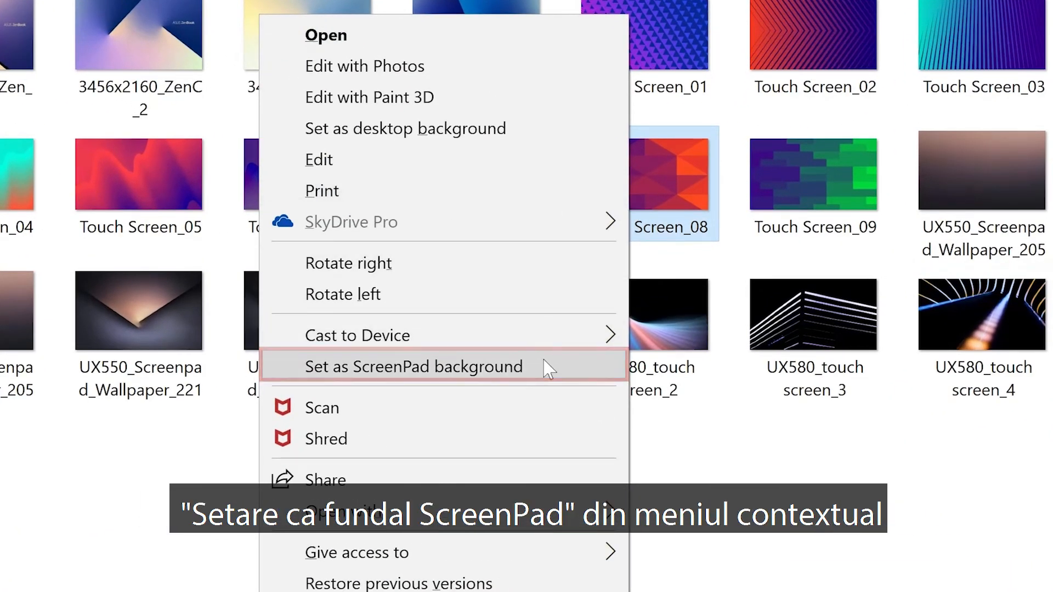
left_click(413, 367)
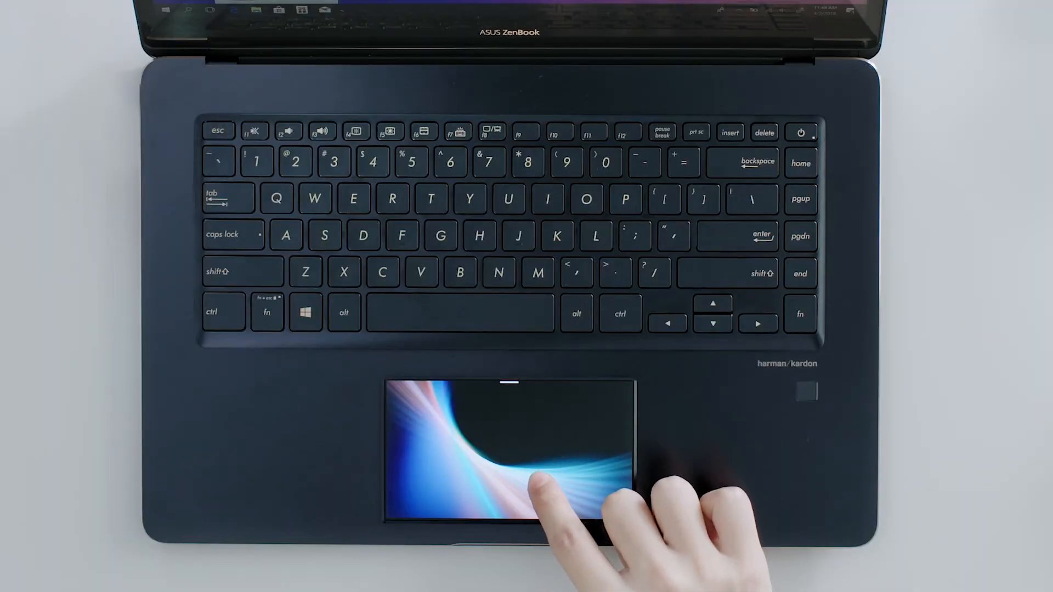